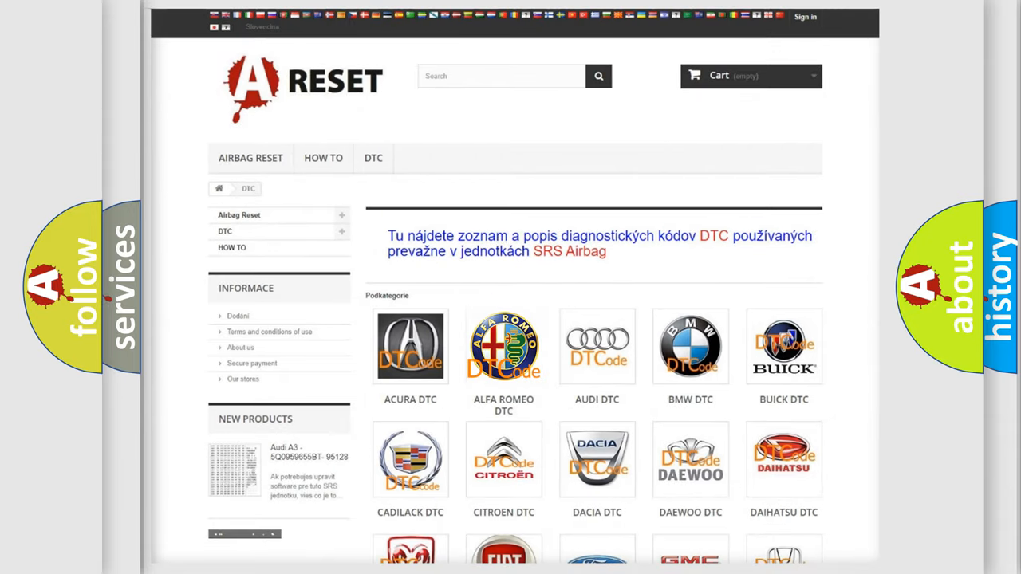
# - Show the Alfa Romeo DTC page listing airbag trouble codes from B0003-01
pyautogui.click(504, 346)
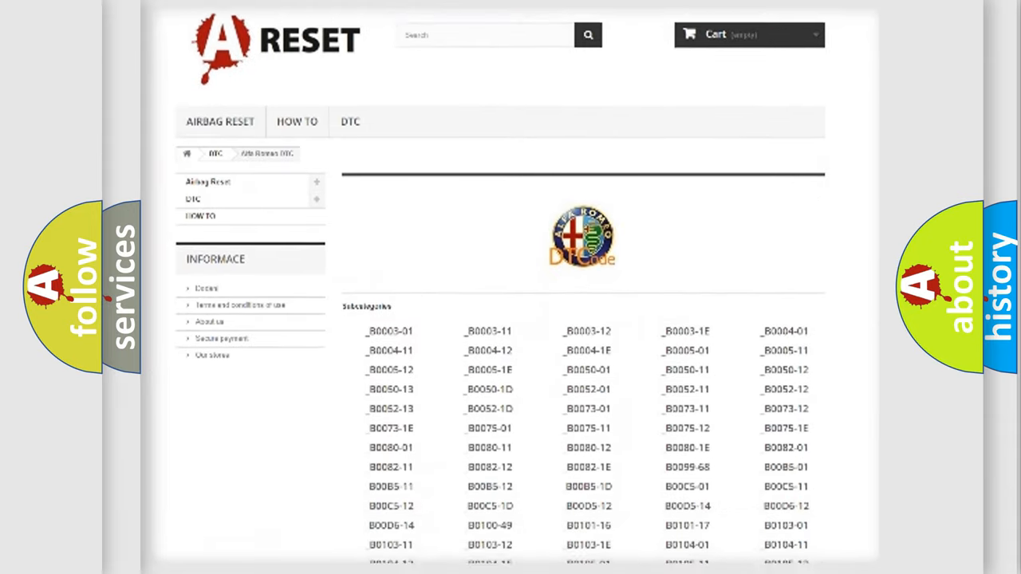
pyautogui.scroll(-3)
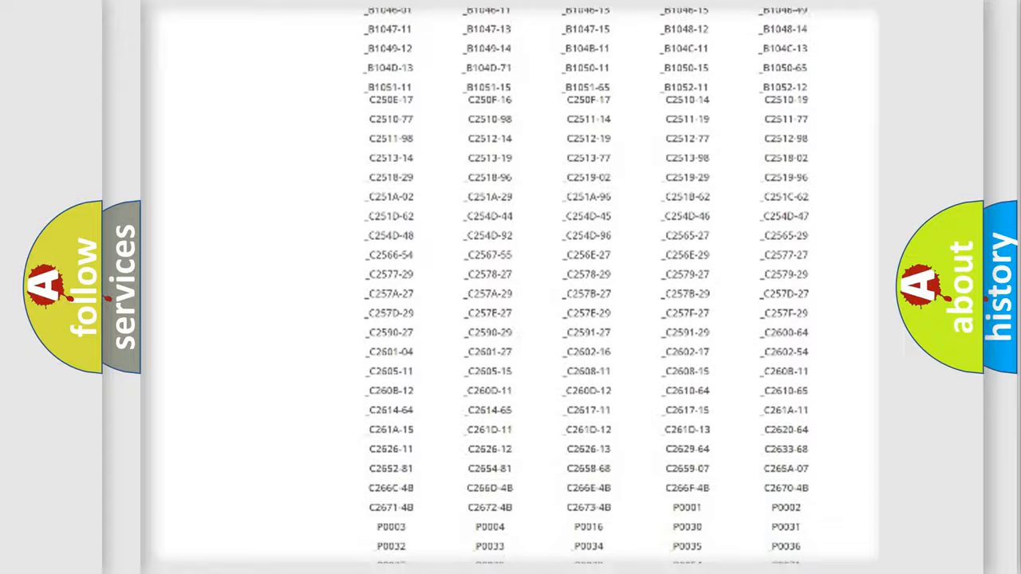
pyautogui.scroll(3)
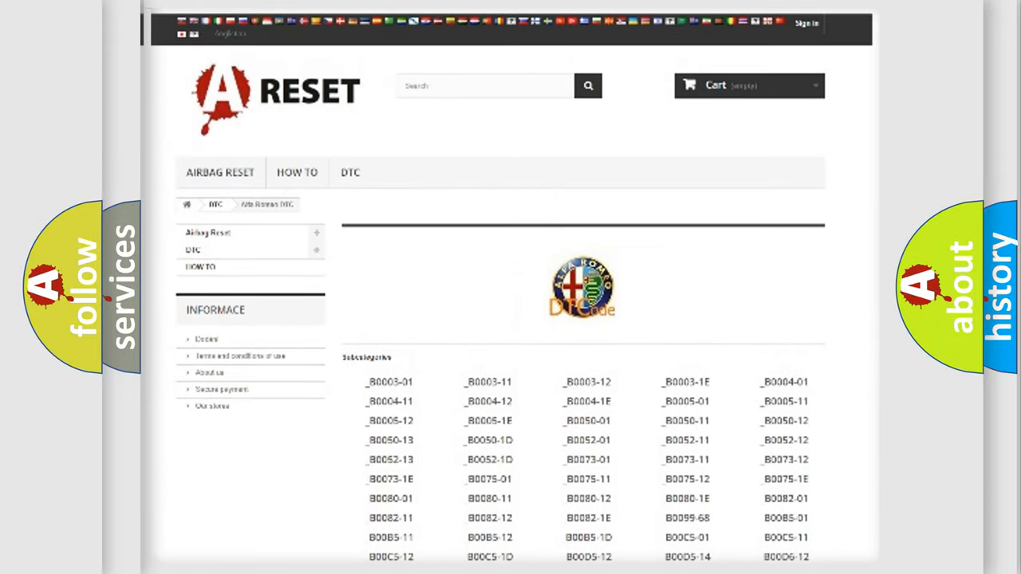